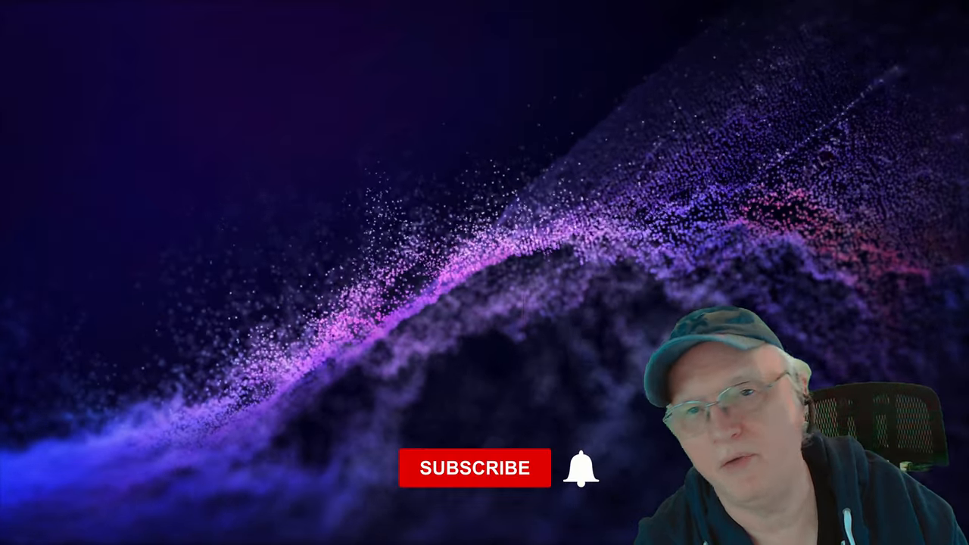
{"action": "left_click", "coordinate": [475, 467]}
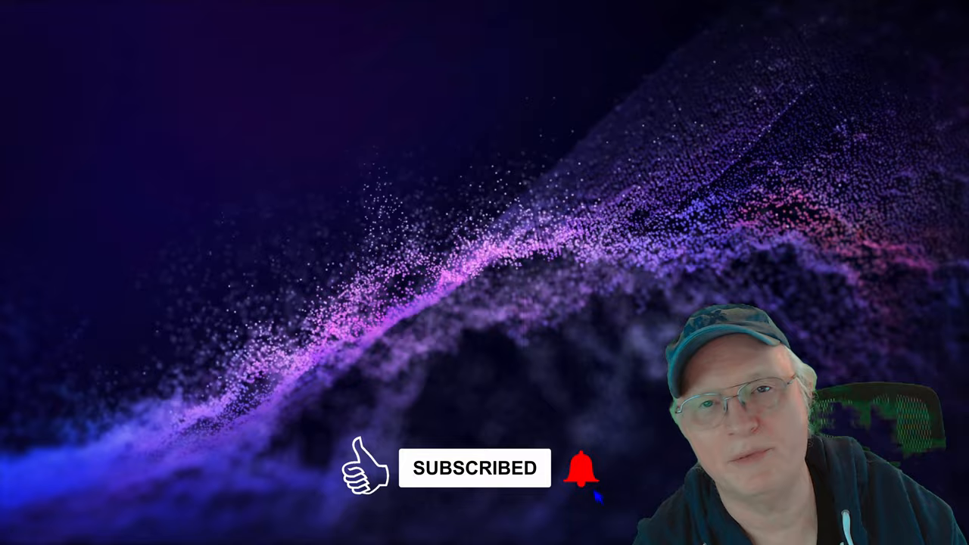